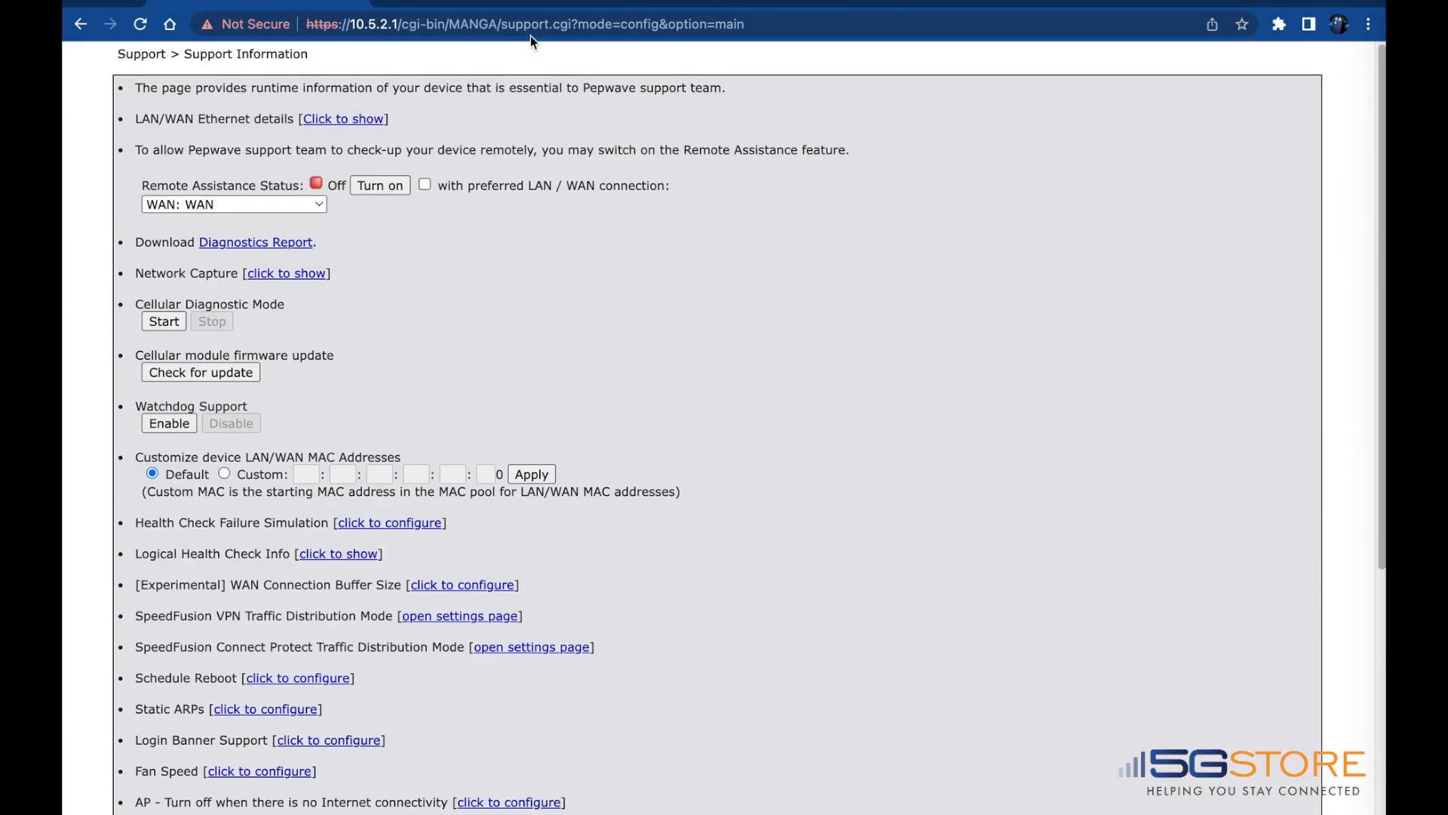
mouse_move(230, 344)
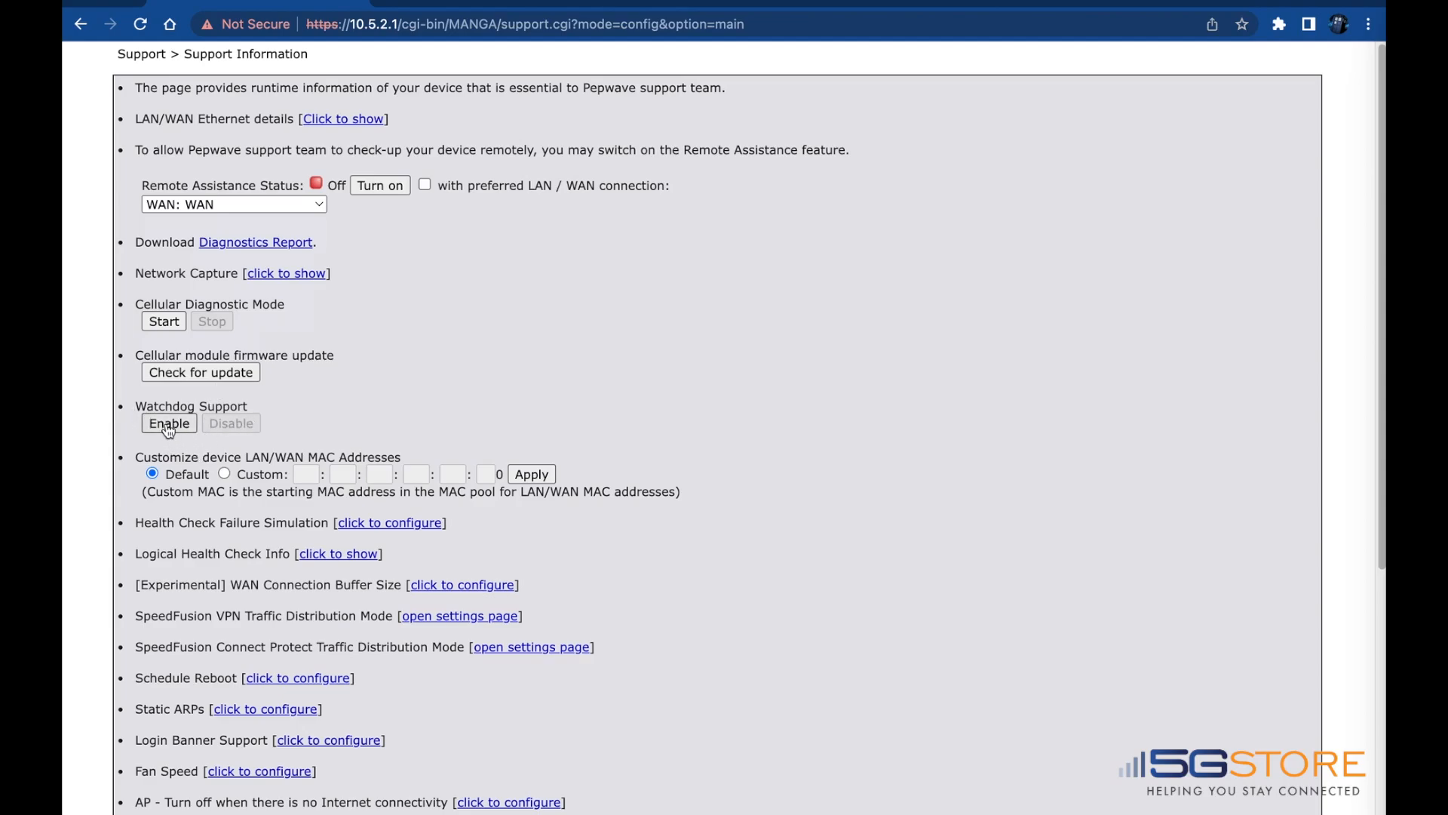
Step: Enable Watchdog Support on the router's support page
left_click(169, 422)
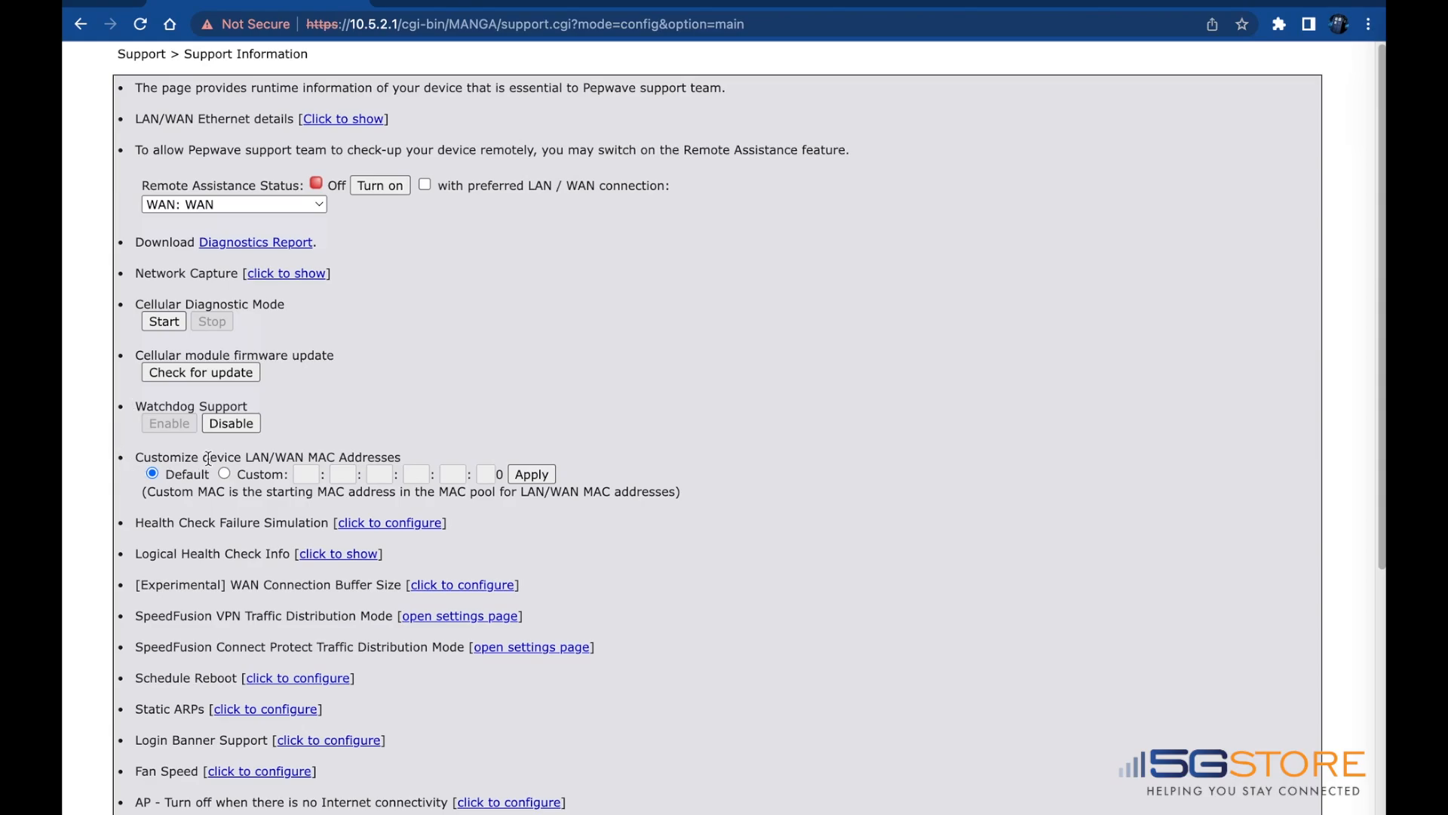
scroll("down", 3)
type("ind")
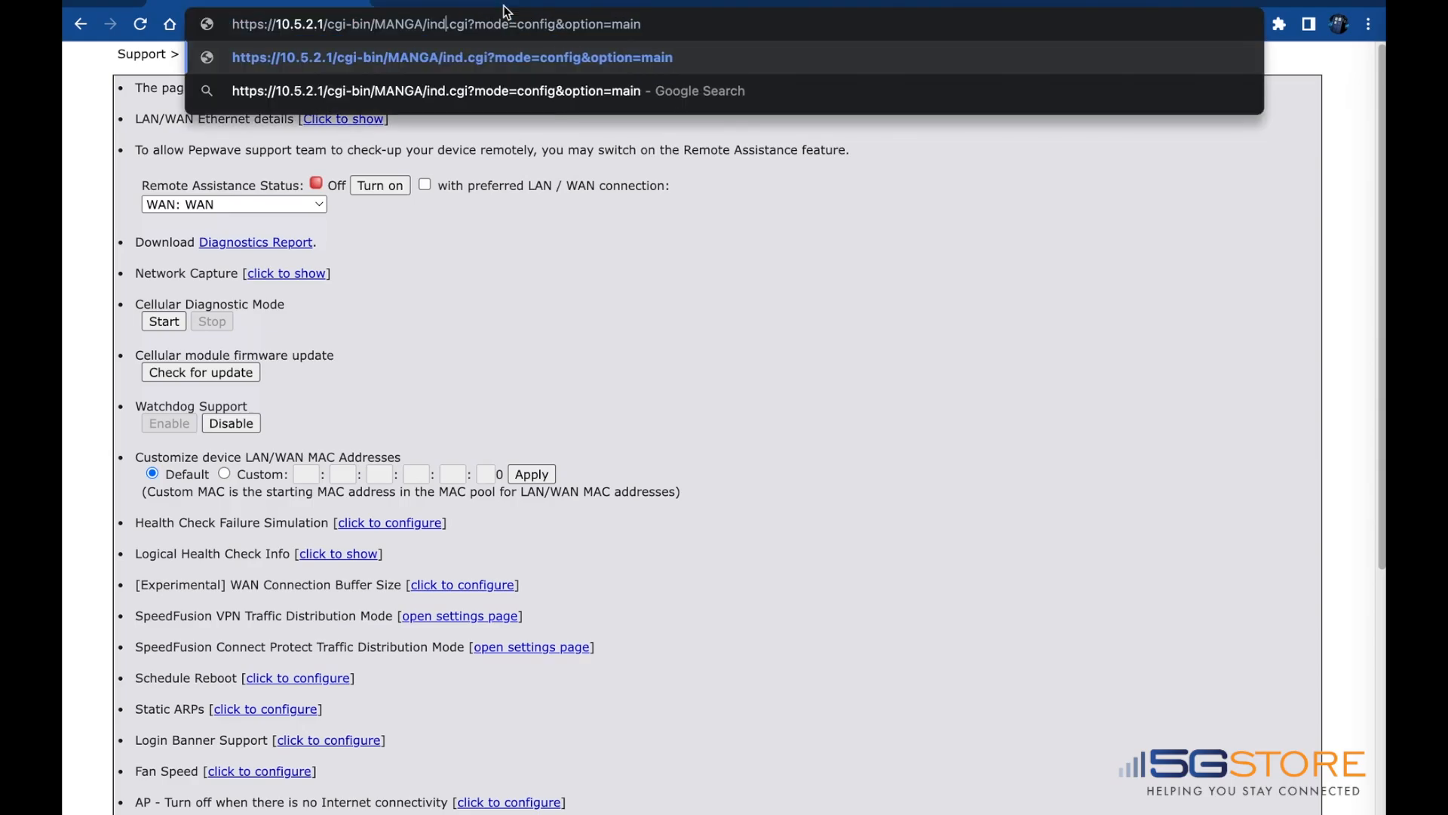
Step: Load index.cgi to return to the Dashboard with WAN status and device info
key("Enter")
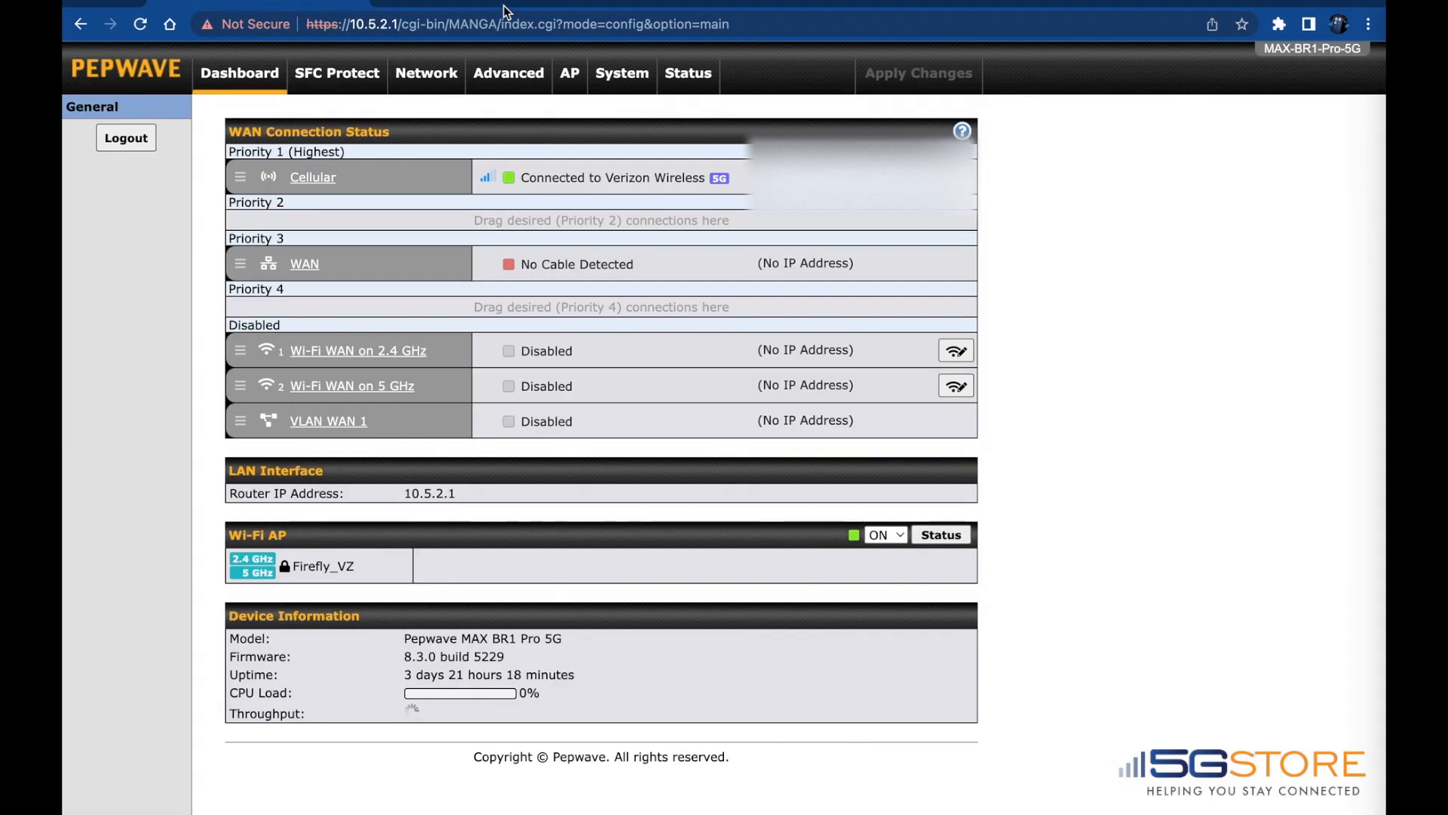